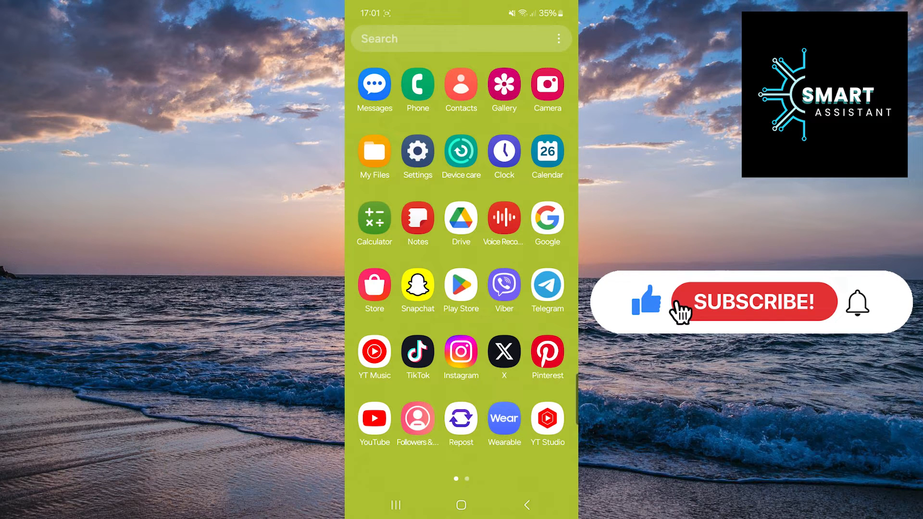
- Launch Settings from the Samsung app drawer
click(752, 302)
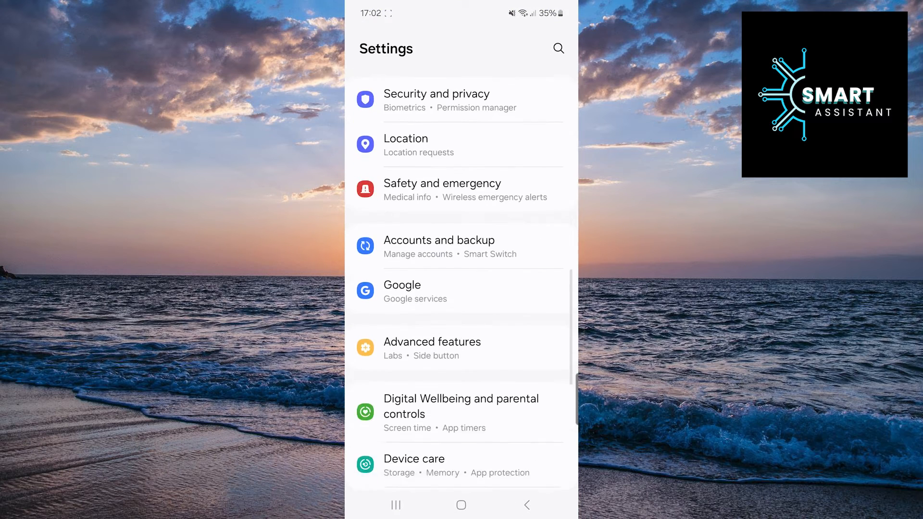
- Scroll through the Apps page's list of 149 installed apps down to Lightroom and LinkedIn
scroll(down, 3)
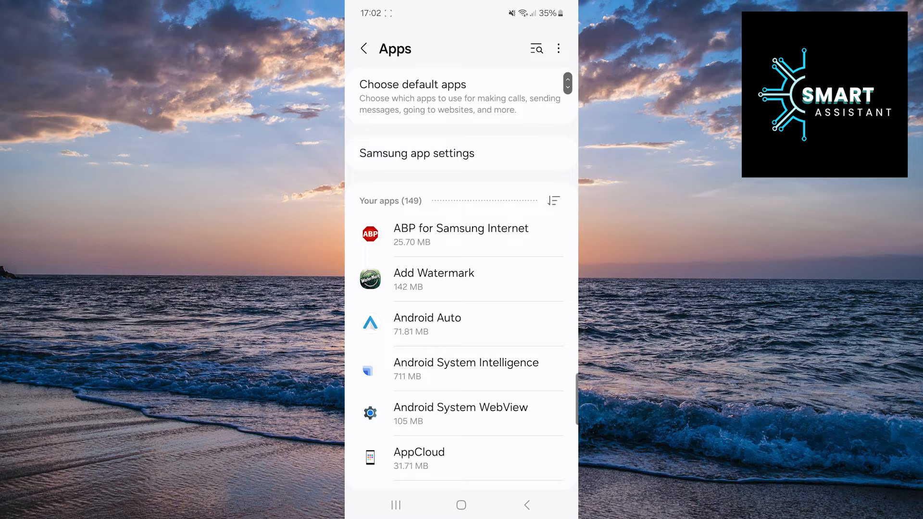
scroll(down, 3)
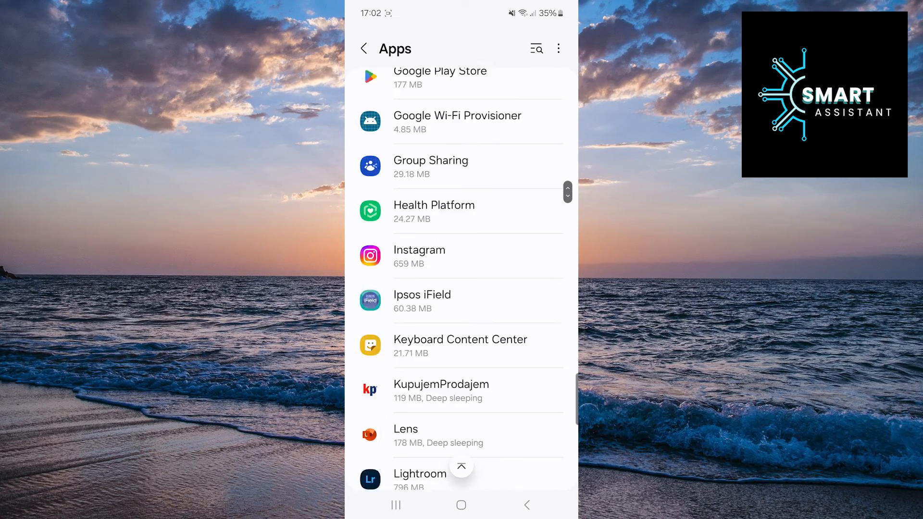
scroll(down, 3)
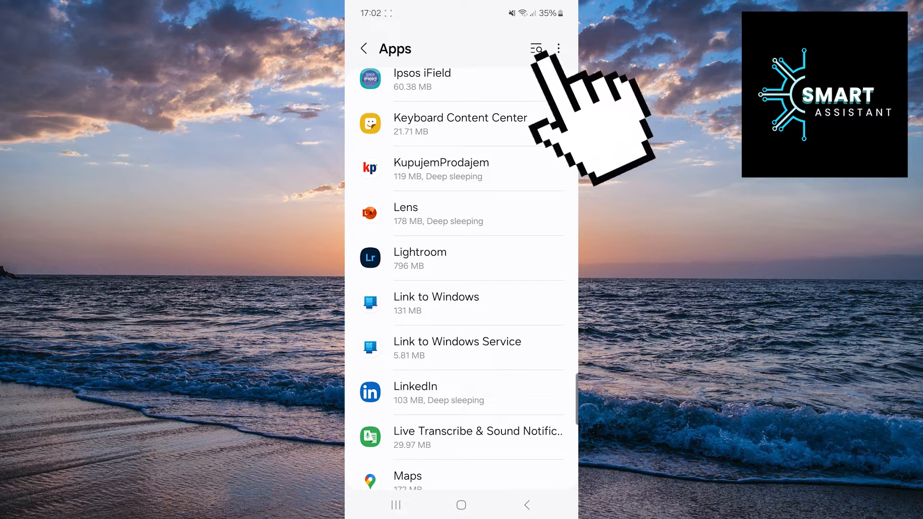
- Search Settings for 'booking' and open Booking.com's App info down to storage details
text(booking)
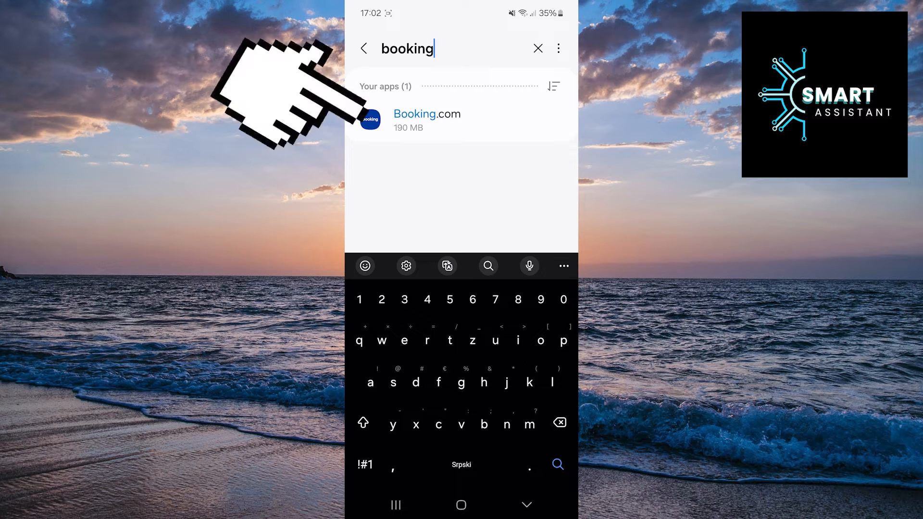
click(427, 119)
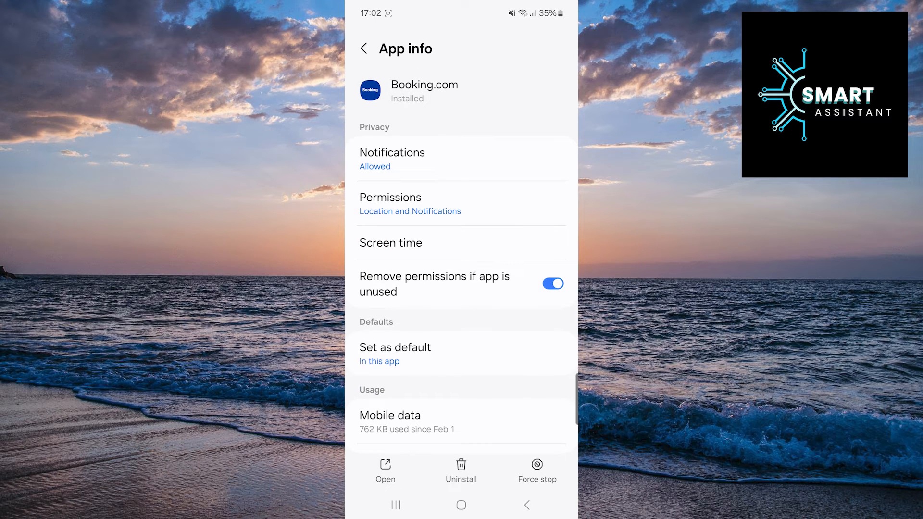
scroll(down, 3)
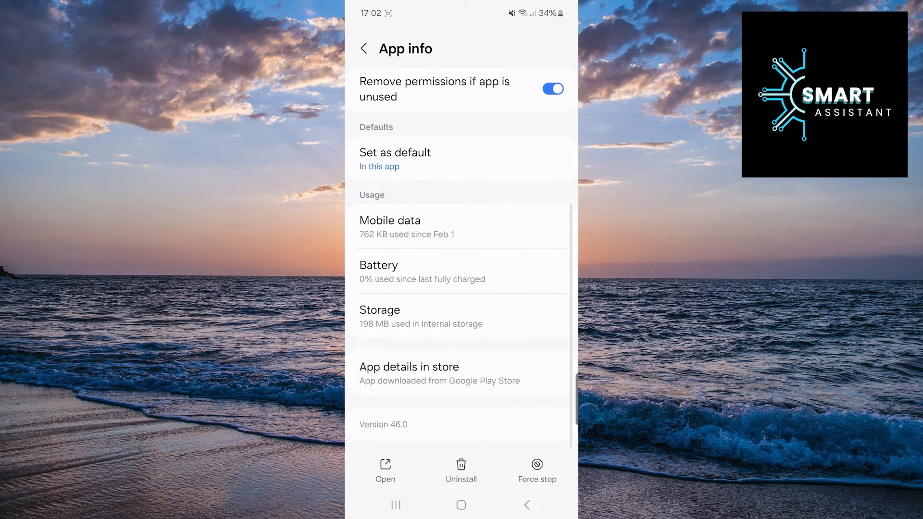
- Clear Booking.com's cache from its Storage page, leaving Cache at 0 B
click(380, 318)
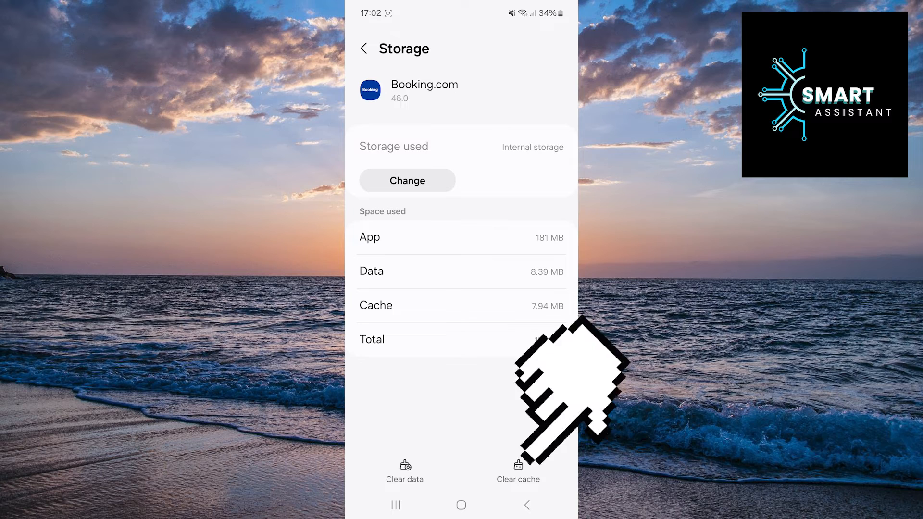
click(518, 471)
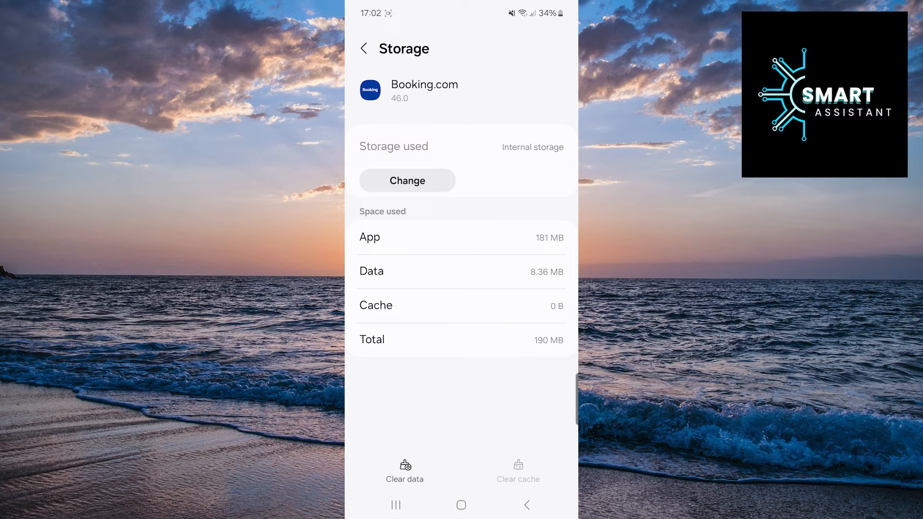